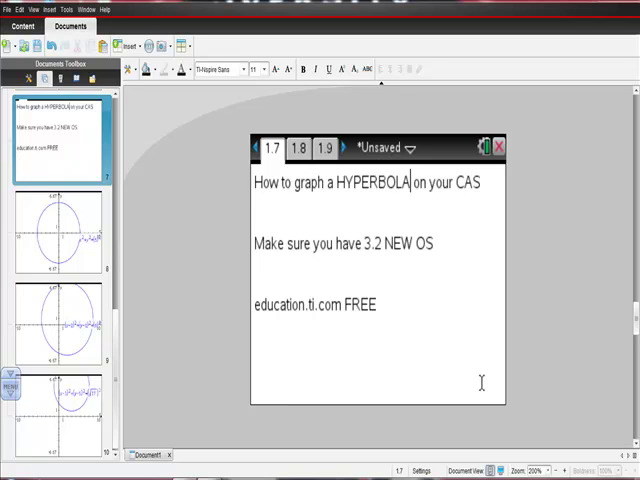
pyautogui.moveTo(448, 284)
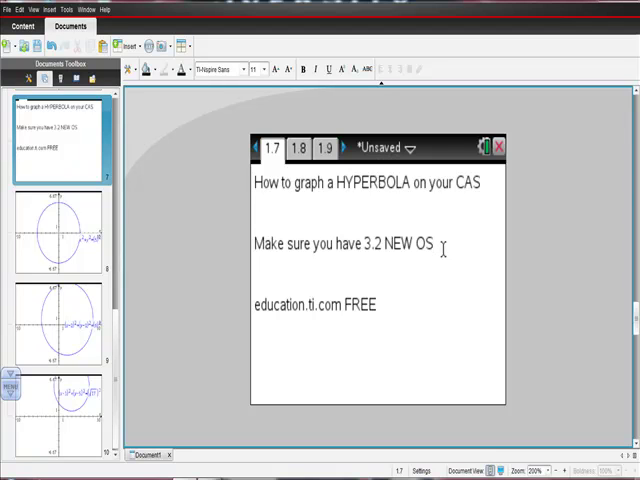
pyautogui.moveTo(392, 312)
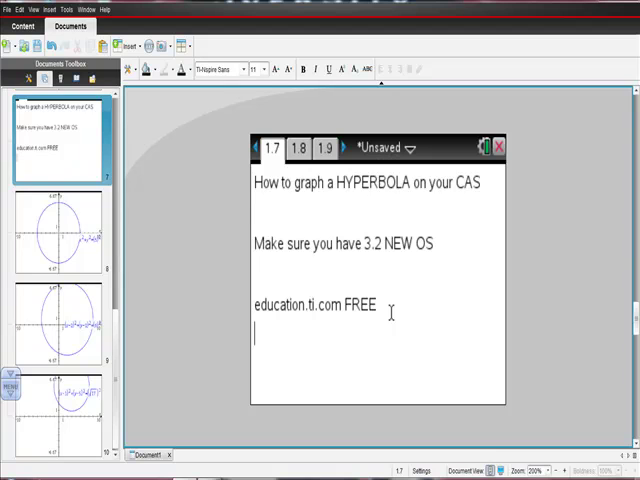
# Add the support line '1 800 TI CARES' below the education.ti.com link.
pyautogui.write('1 800 TI CAR')
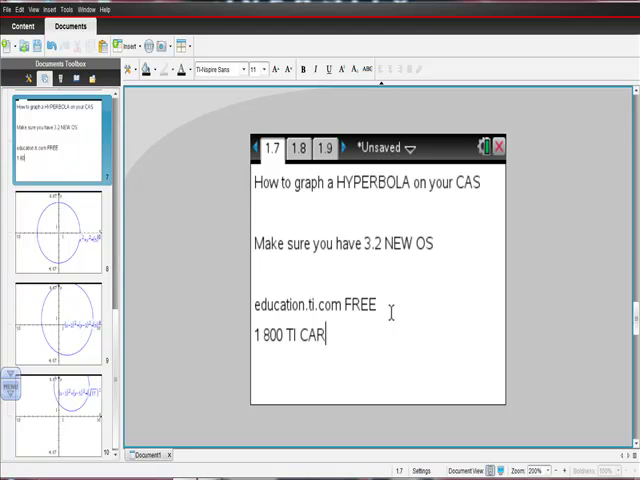
pyautogui.write('ES')
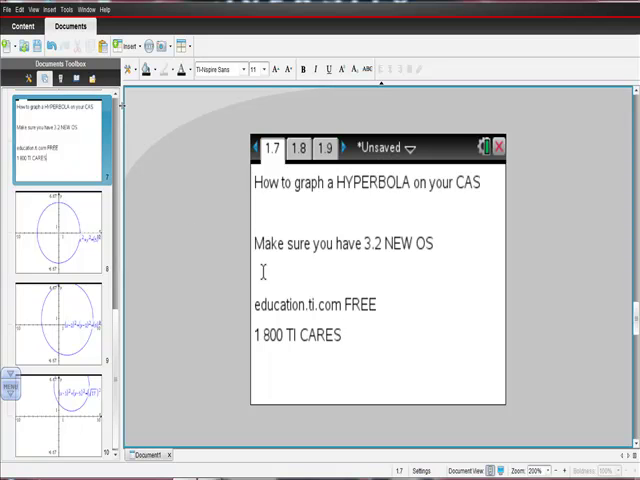
# Insert a new page and add a blank Graphs application to it.
pyautogui.click(128, 44)
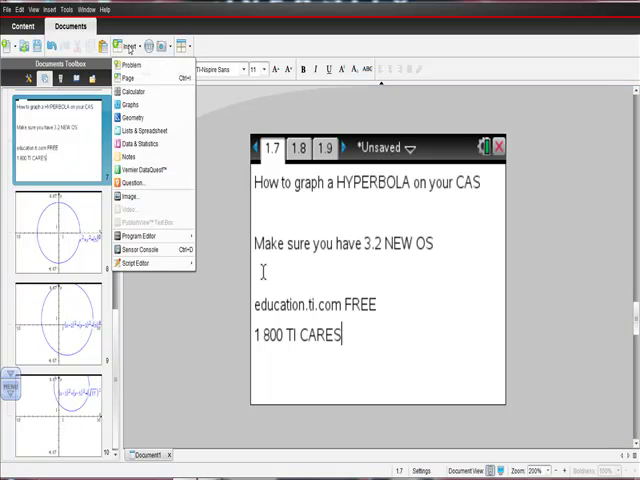
pyautogui.moveTo(132, 104)
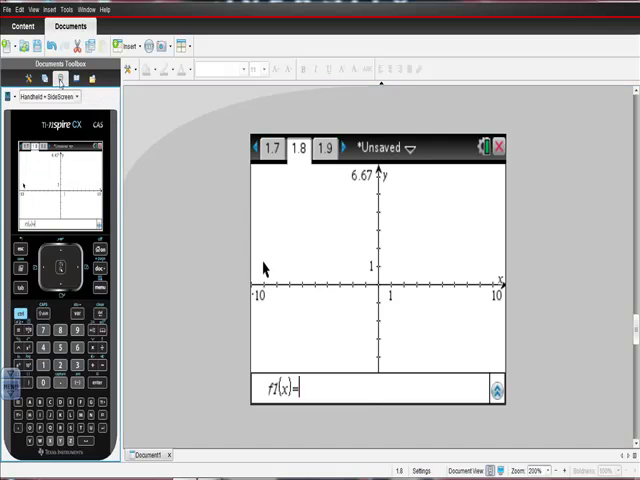
pyautogui.moveTo(320, 318)
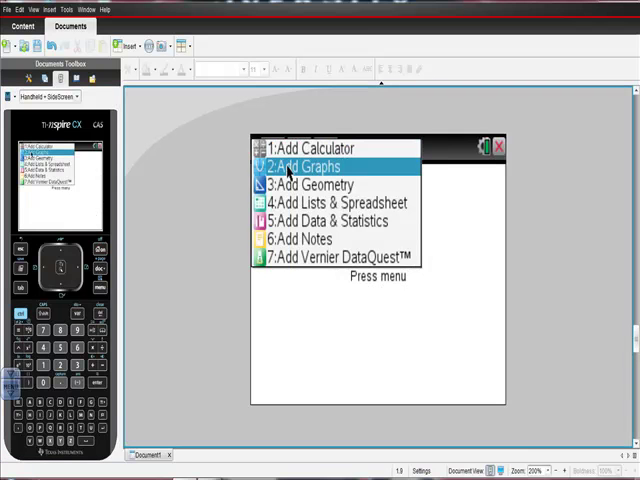
pyautogui.click(318, 164)
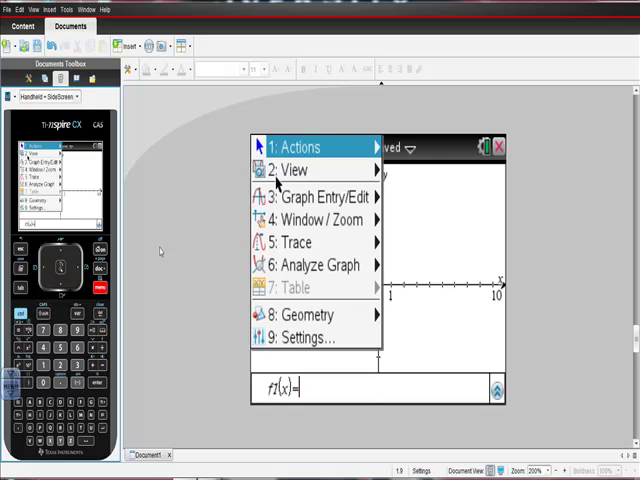
# Start a horizontal hyperbola equation template with centre (0,0) and 5² under the y term.
pyautogui.click(312, 196)
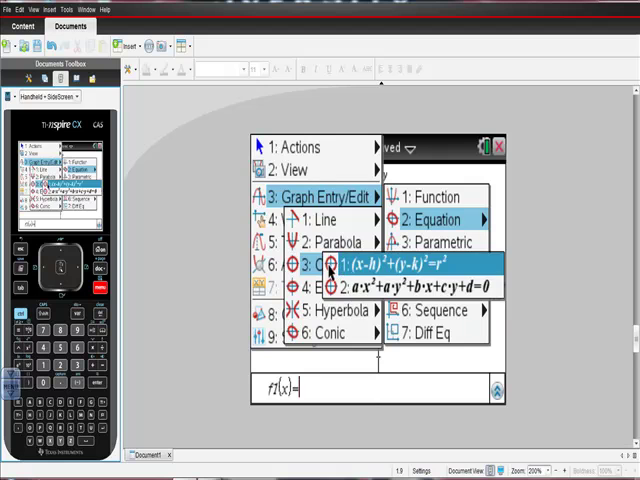
pyautogui.click(330, 310)
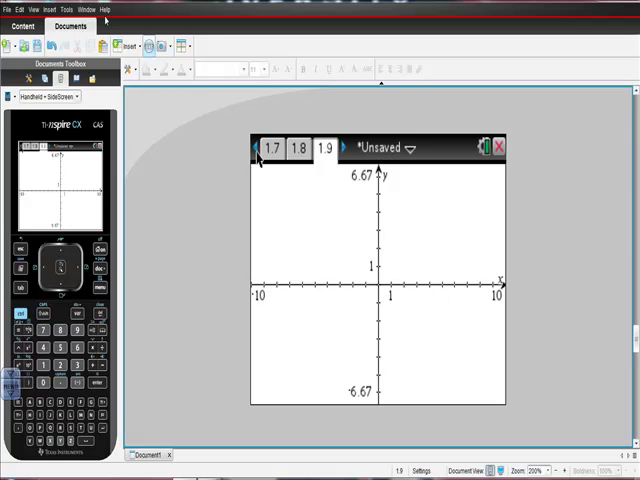
pyautogui.moveTo(484, 380)
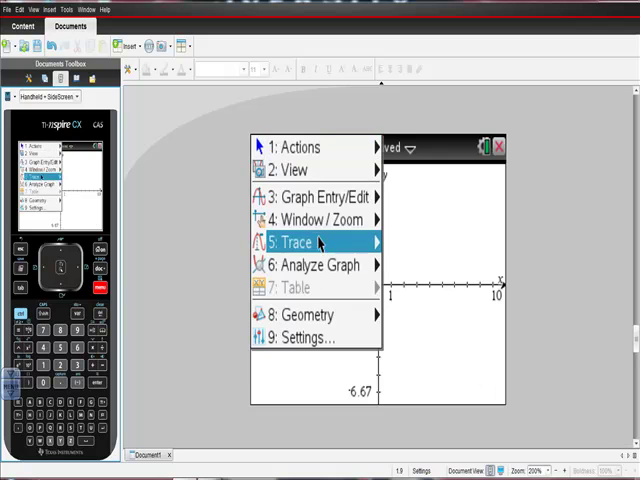
pyautogui.click(312, 264)
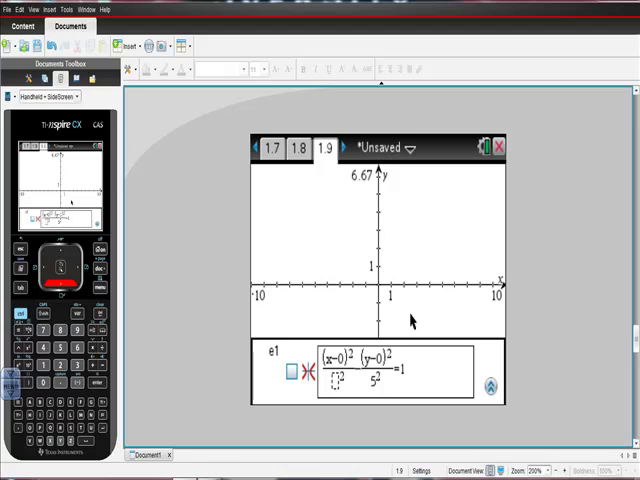
# Enter a = 4 to graph the hyperbola x²/4² − y²/5² = 1.
pyautogui.write('4')
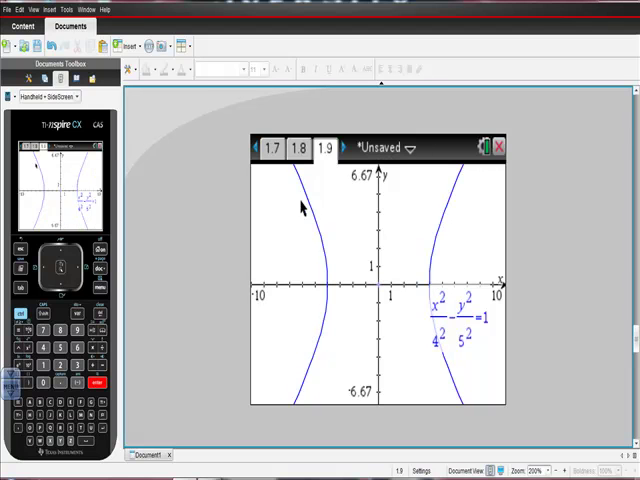
pyautogui.moveTo(296, 198)
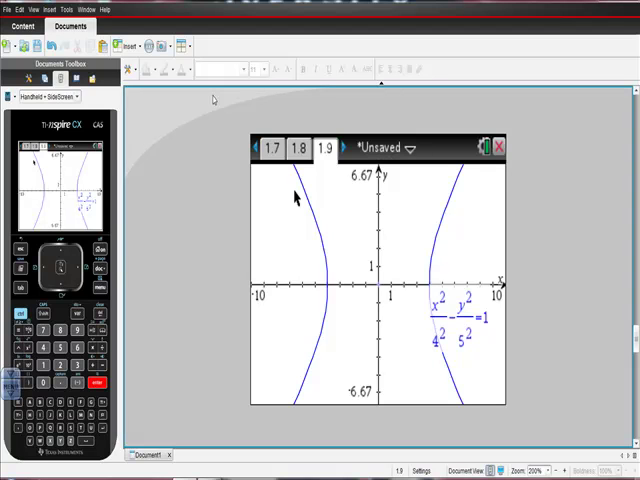
pyautogui.click(130, 44)
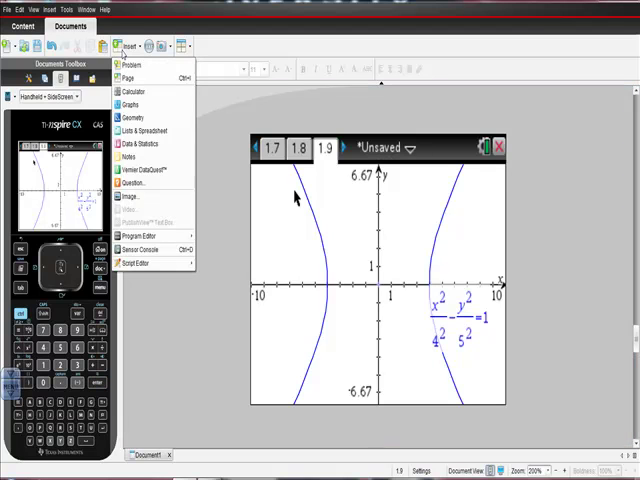
pyautogui.moveTo(136, 104)
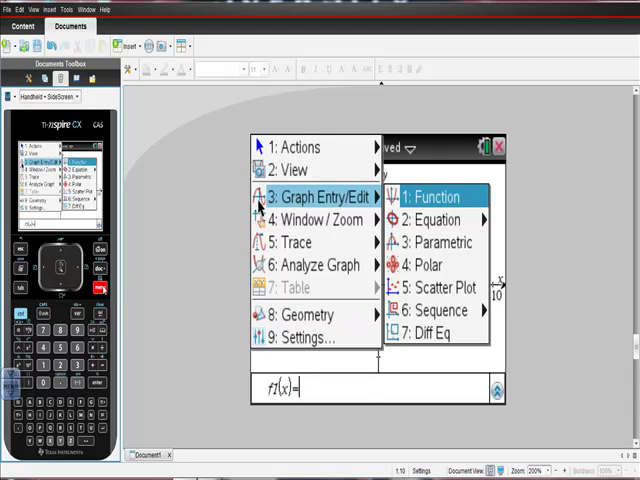
pyautogui.moveTo(300, 220)
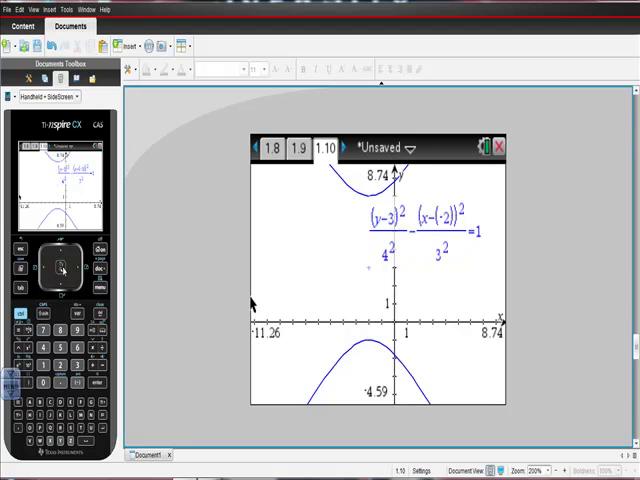
pyautogui.moveTo(298, 290)
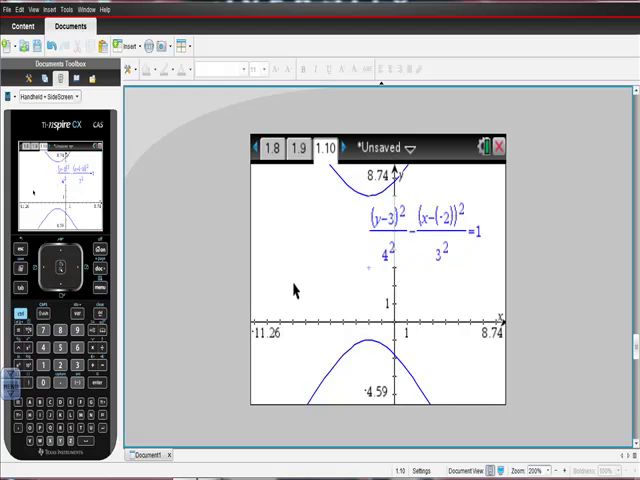
pyautogui.moveTo(308, 304)
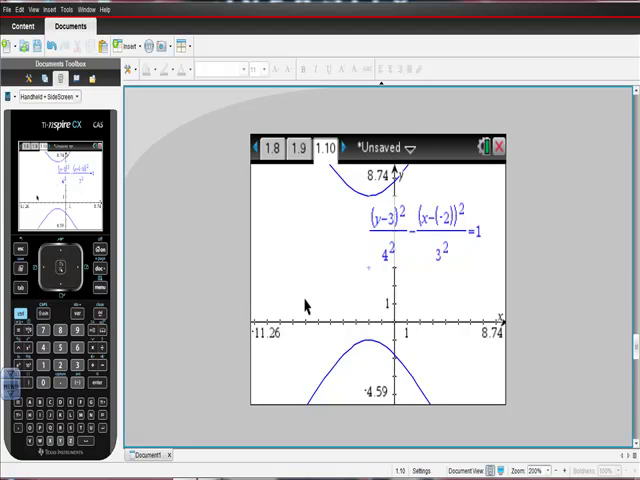